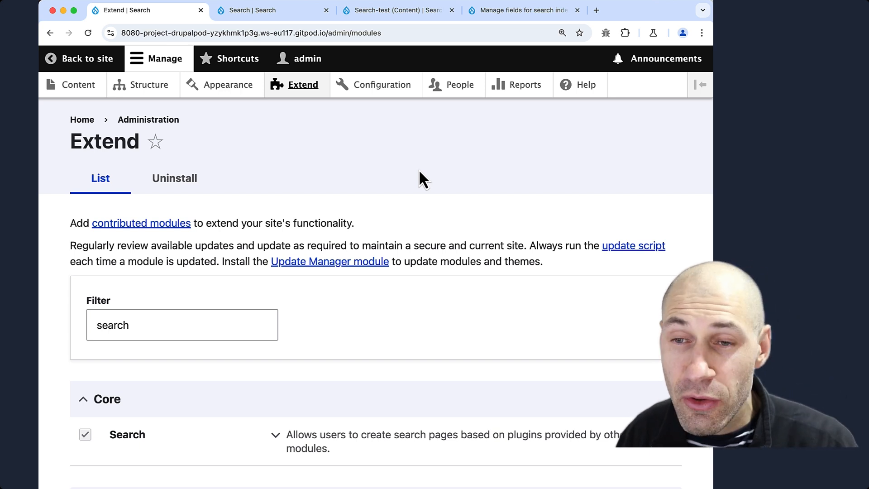
View the core /search page and scroll through its Advanced search options for keywords, content types and languages.
click(263, 10)
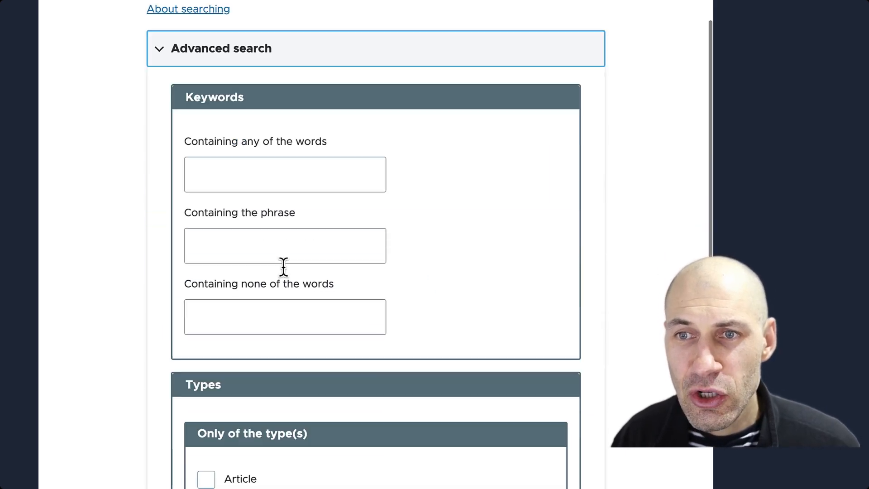
scroll(down, 3)
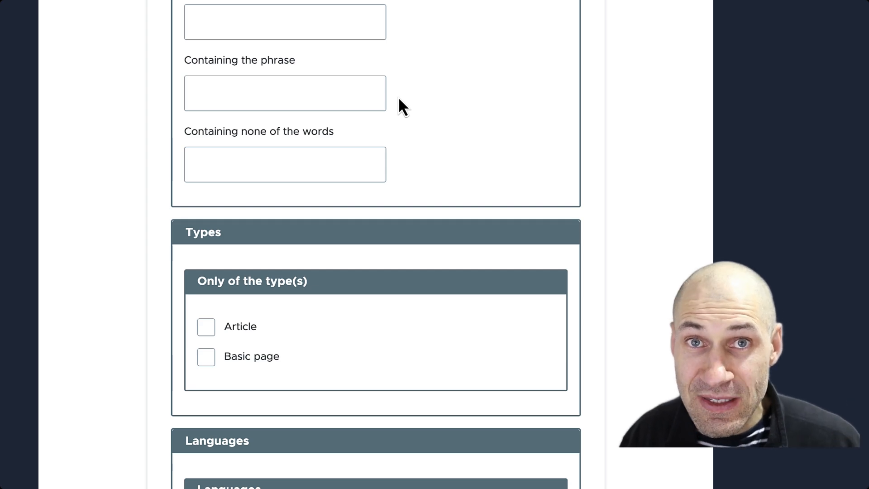
scroll(up, 3)
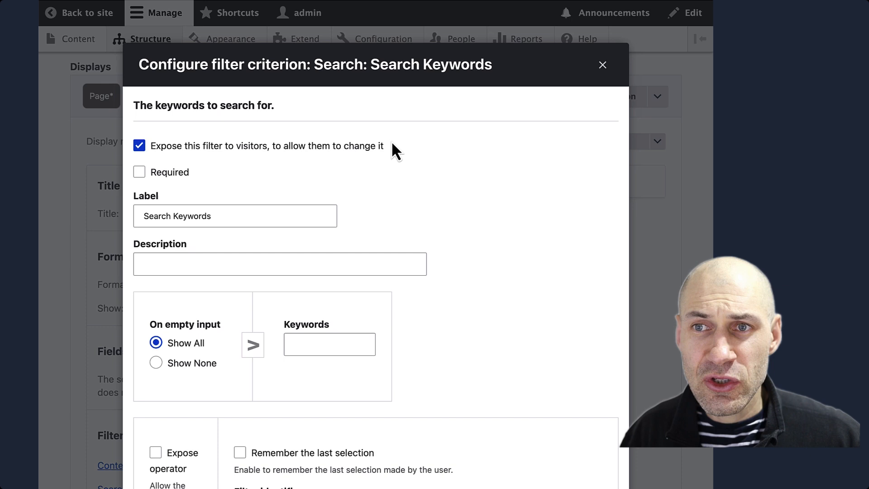
mouse_move(480, 228)
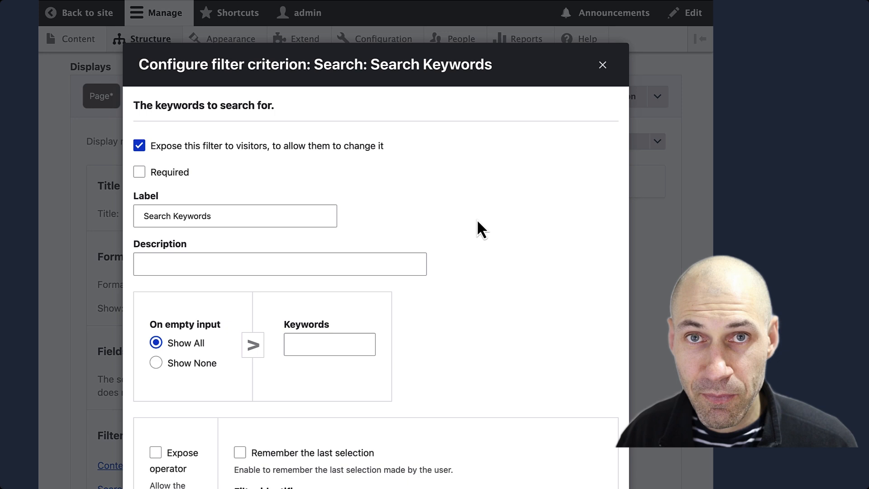
mouse_move(430, 192)
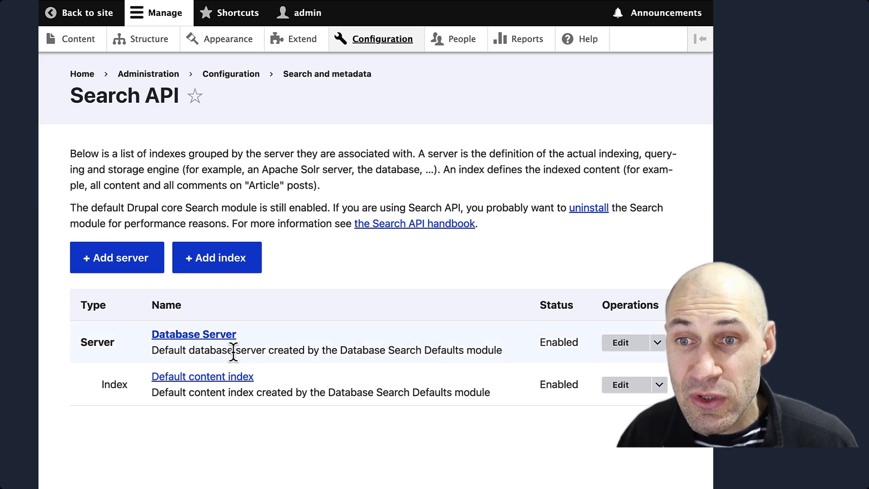
Go into the Default content index and show its indexed Fields list.
click(203, 375)
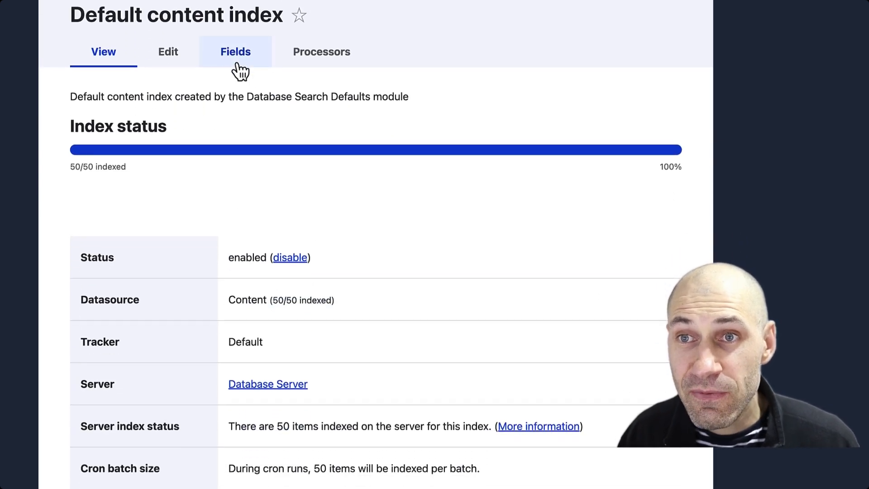
click(235, 50)
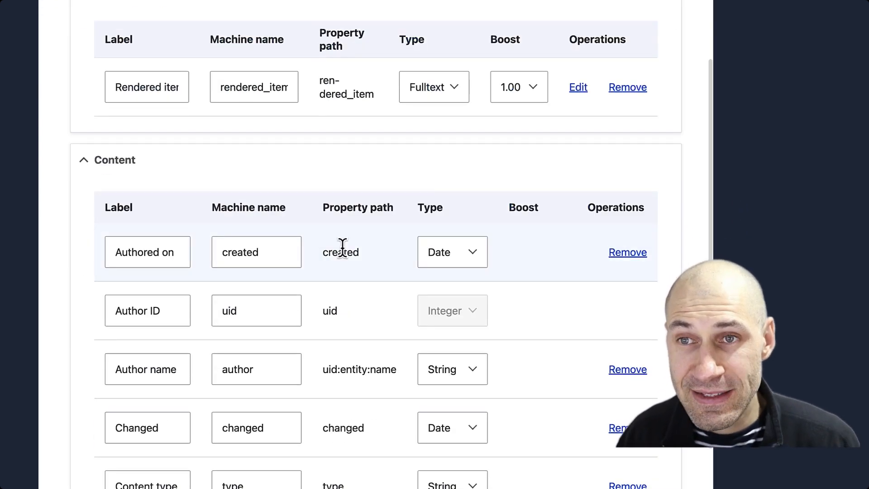
Review the index's Processors: content access, HTML filter, ignore case, stopwords, tokenizer and transliteration.
click(323, 71)
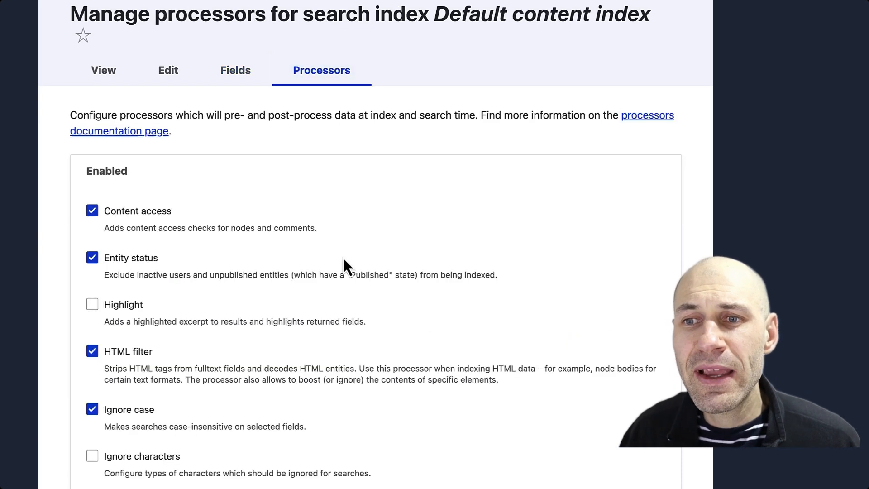
mouse_move(516, 270)
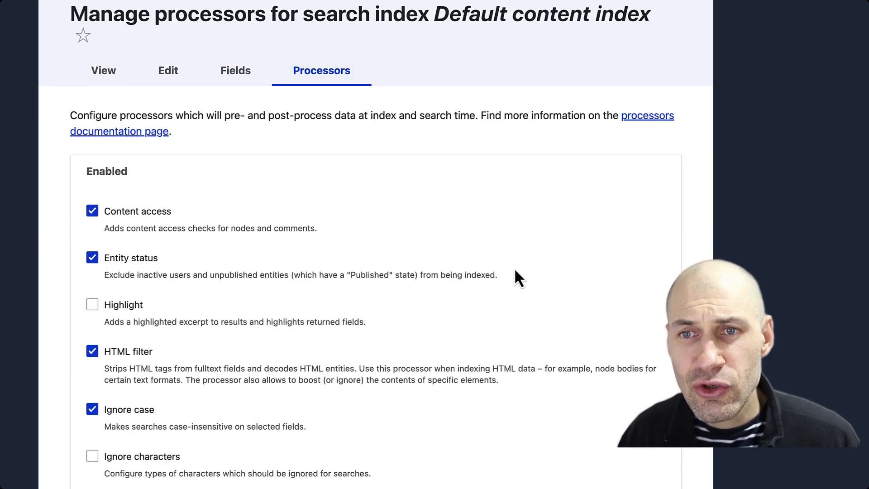
scroll(down, 3)
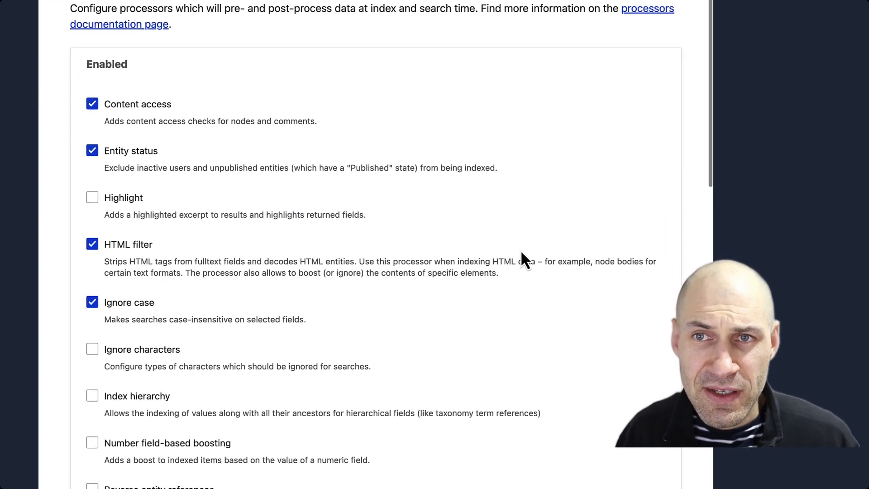
scroll(down, 3)
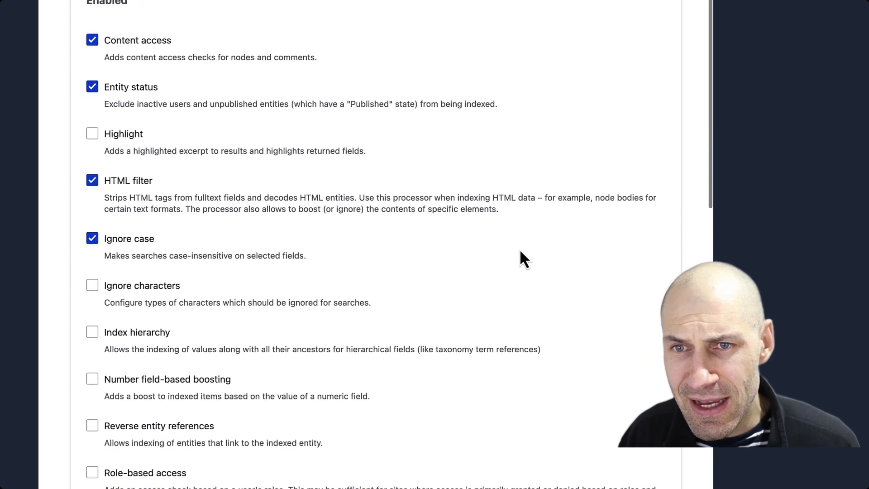
scroll(down, 3)
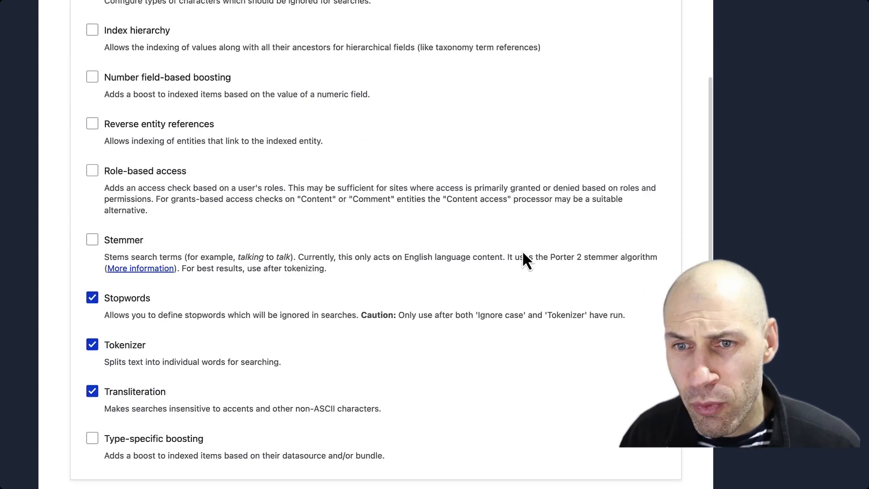